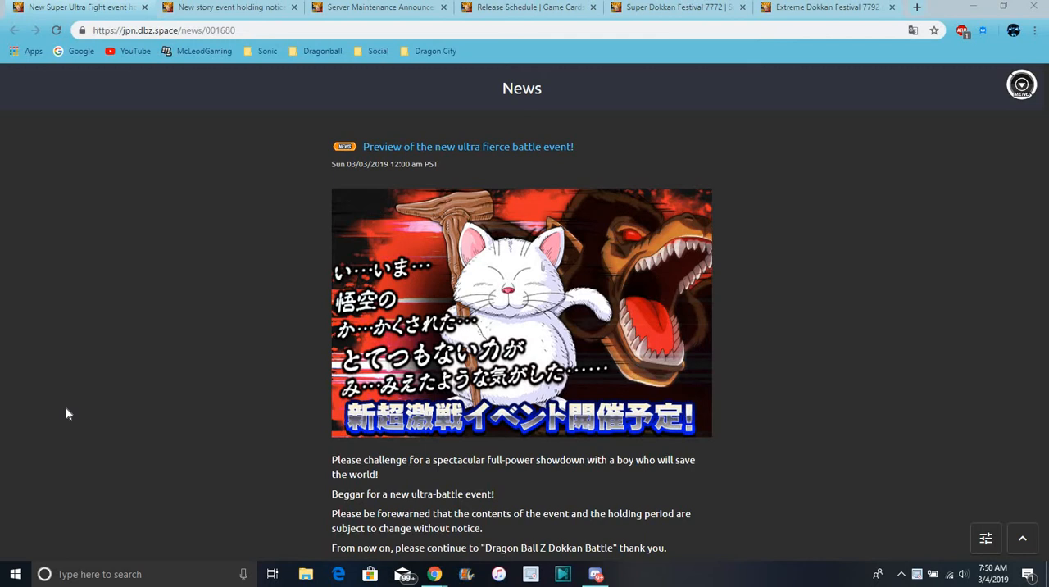
mouse_move(128, 311)
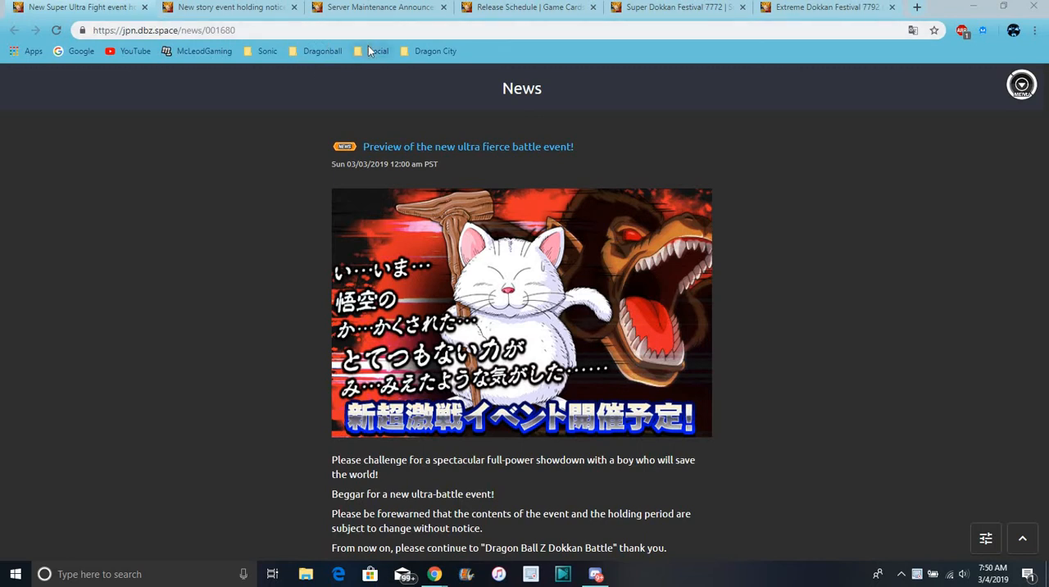
Step: Open the site's Cards page in a new tab from the navigation menu
left_click(377, 51)
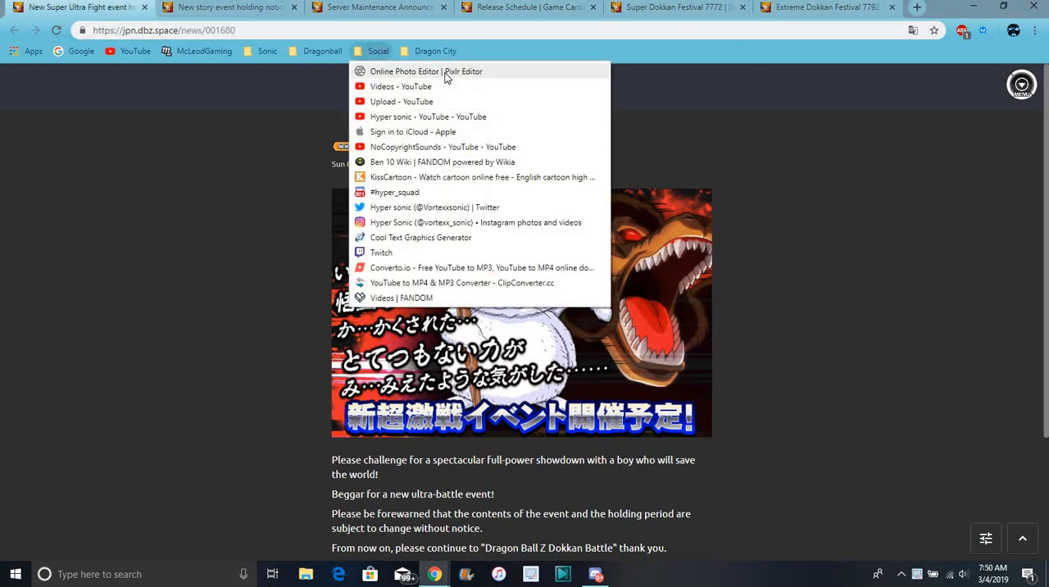
mouse_move(753, 170)
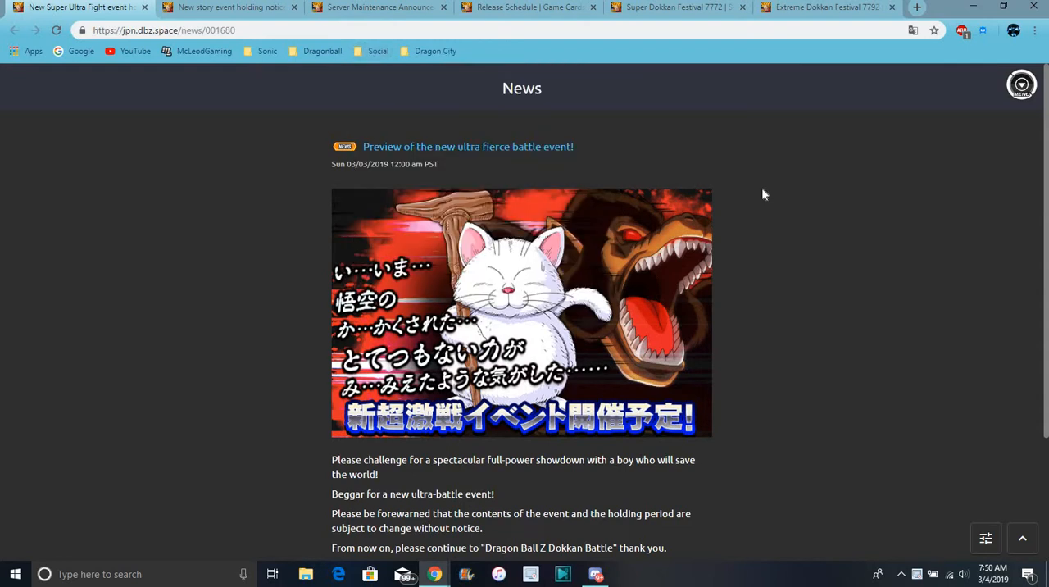
mouse_move(455, 308)
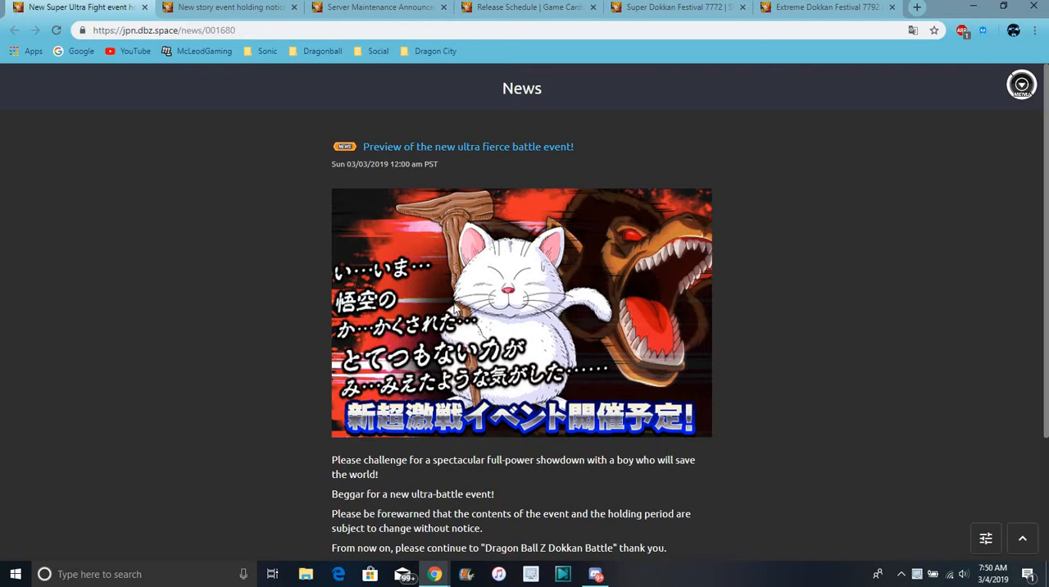
mouse_move(638, 340)
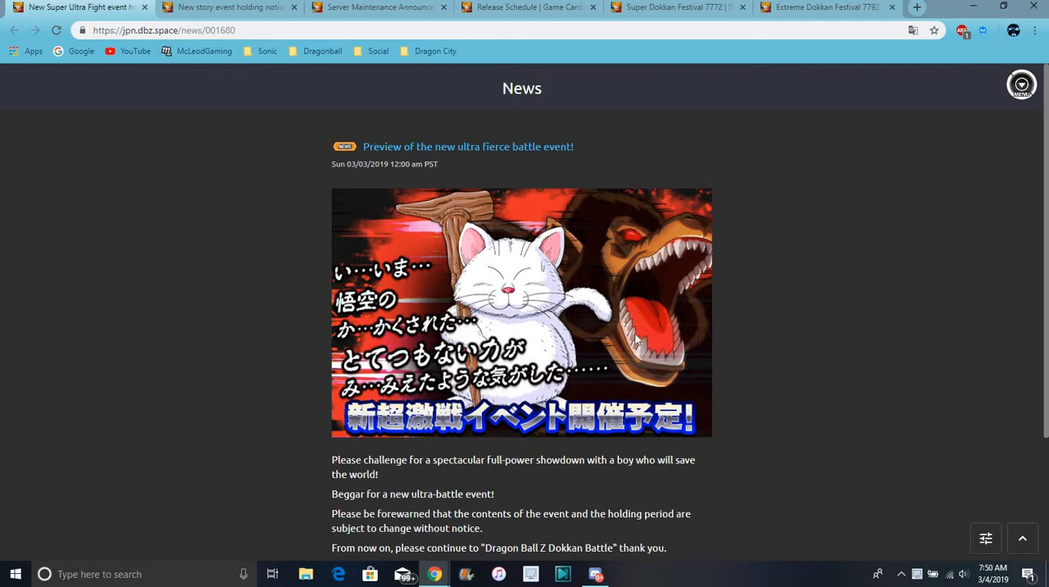
mouse_move(489, 229)
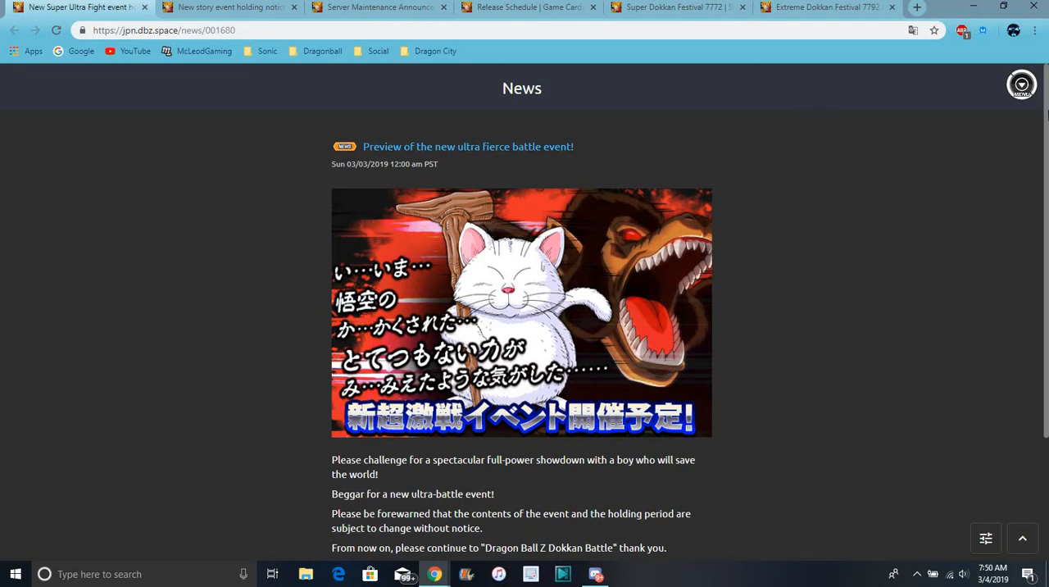
left_click(1021, 86)
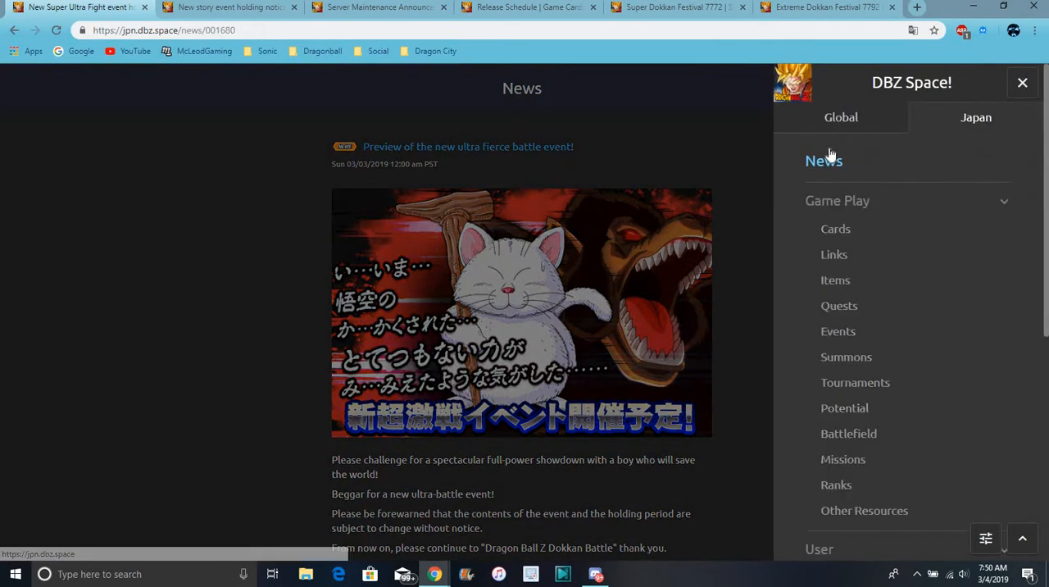
right_click(836, 229)
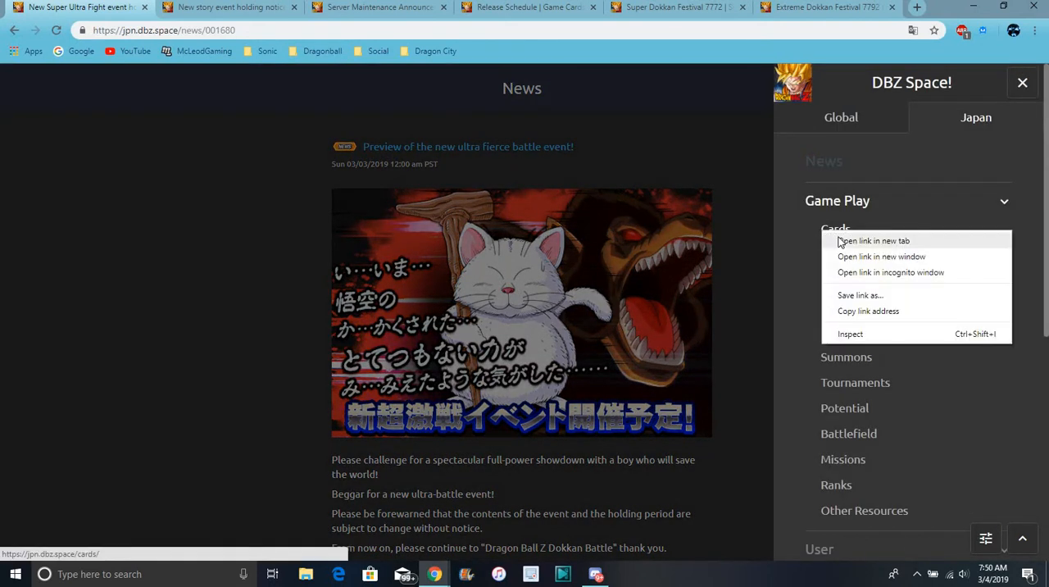
left_click(872, 239)
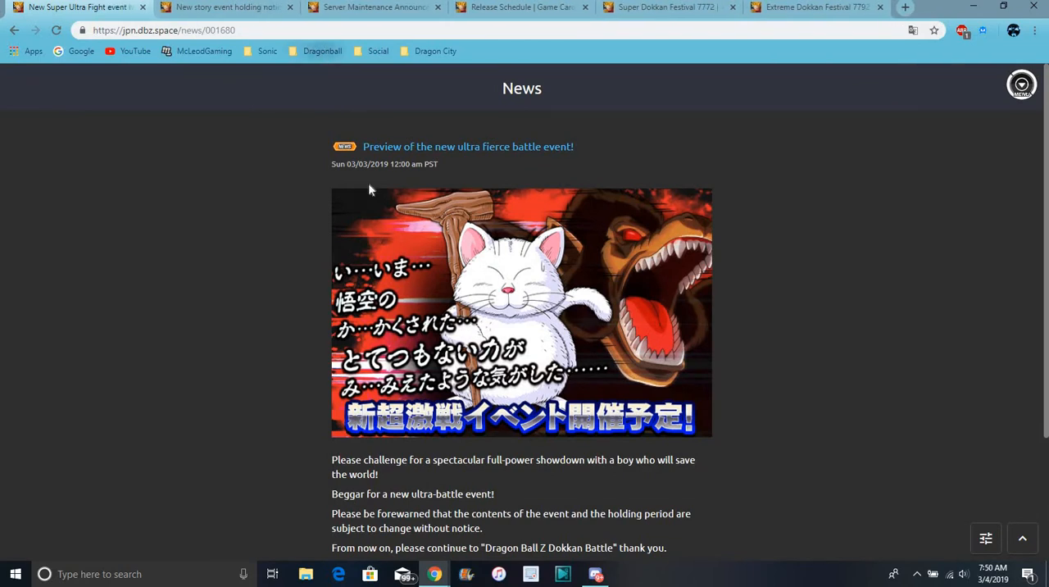
Step: Open the bookmarked Release Schedule (Japan) in a new tab, then show the new story event notice
left_click(321, 51)
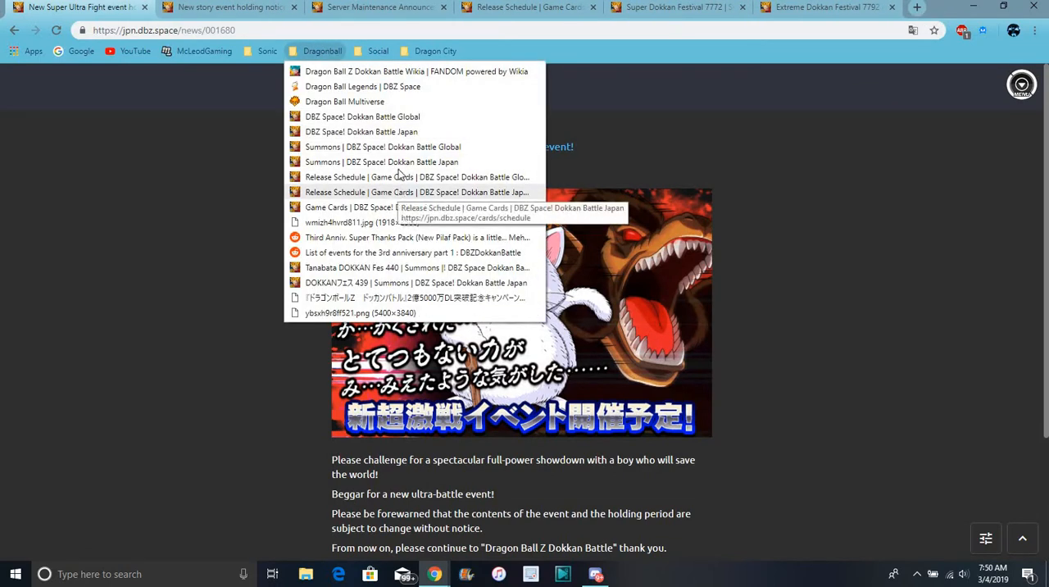
right_click(417, 192)
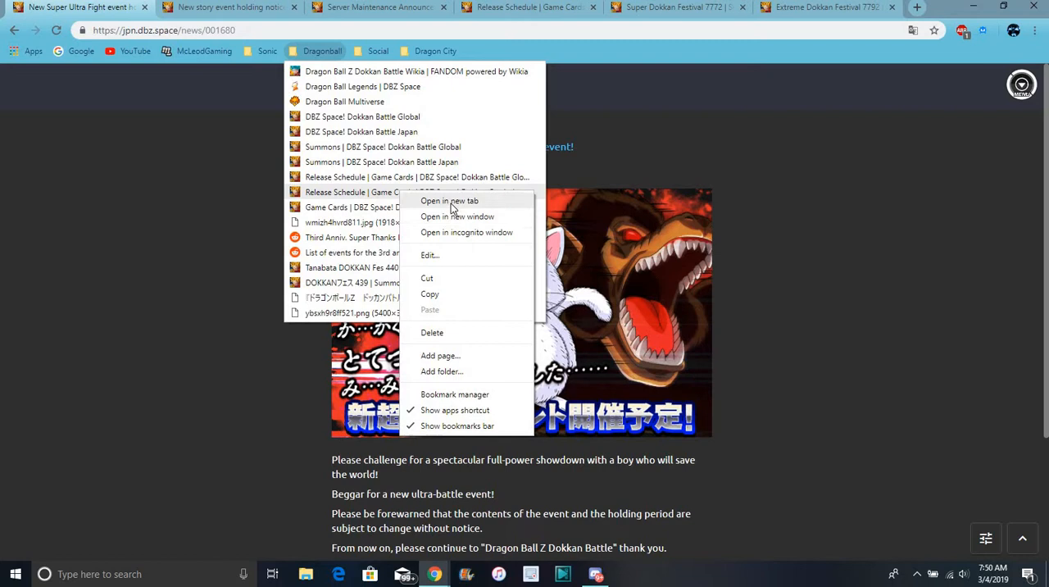
left_click(449, 200)
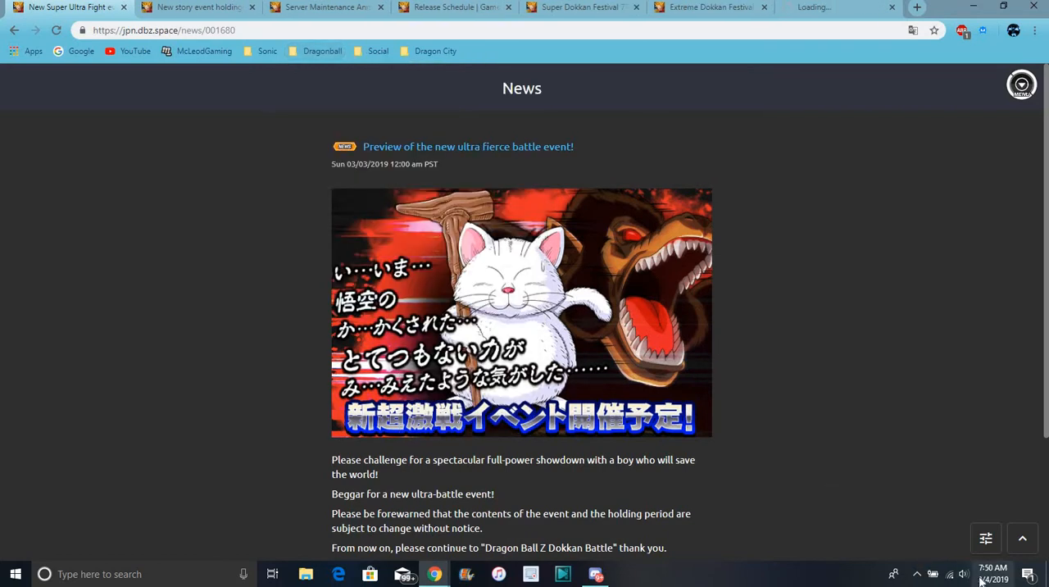
left_click(993, 573)
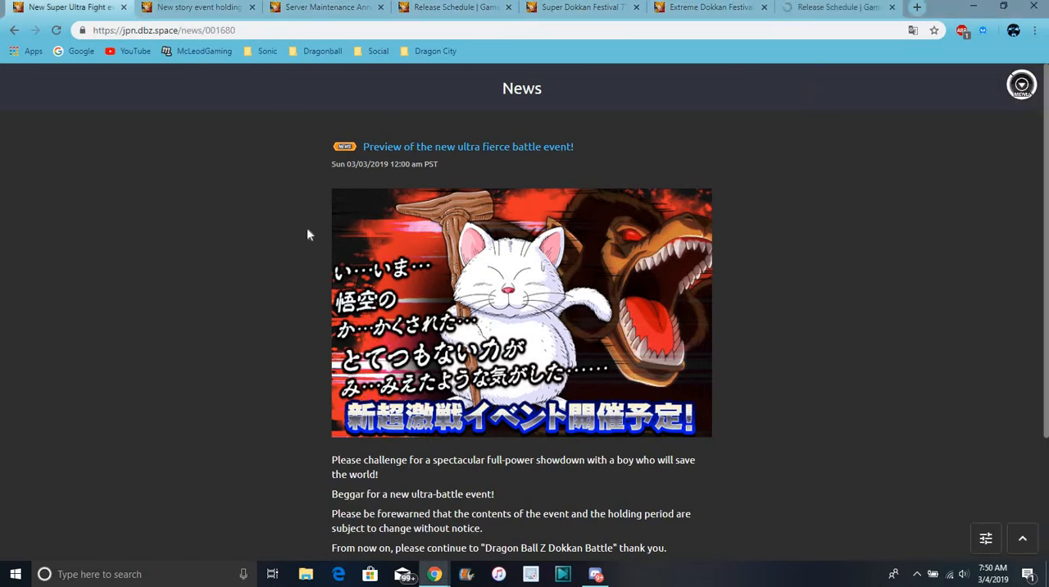
mouse_move(420, 272)
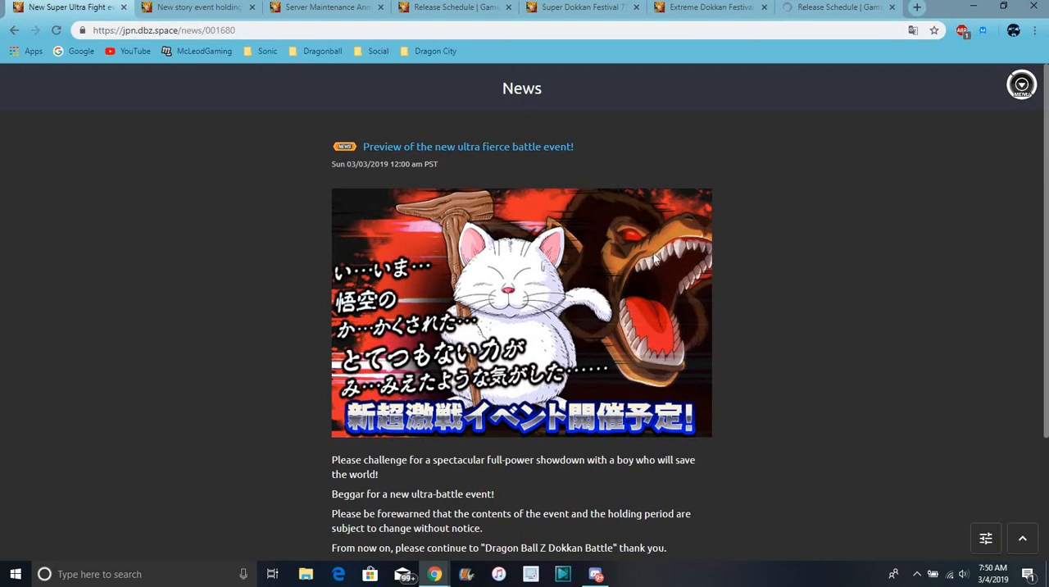
mouse_move(561, 101)
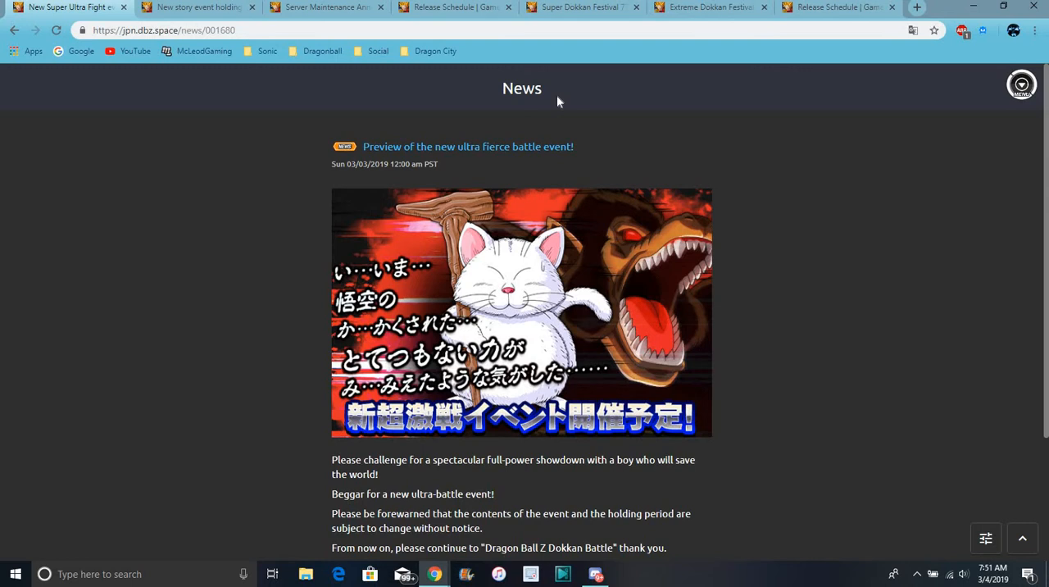
mouse_move(256, 52)
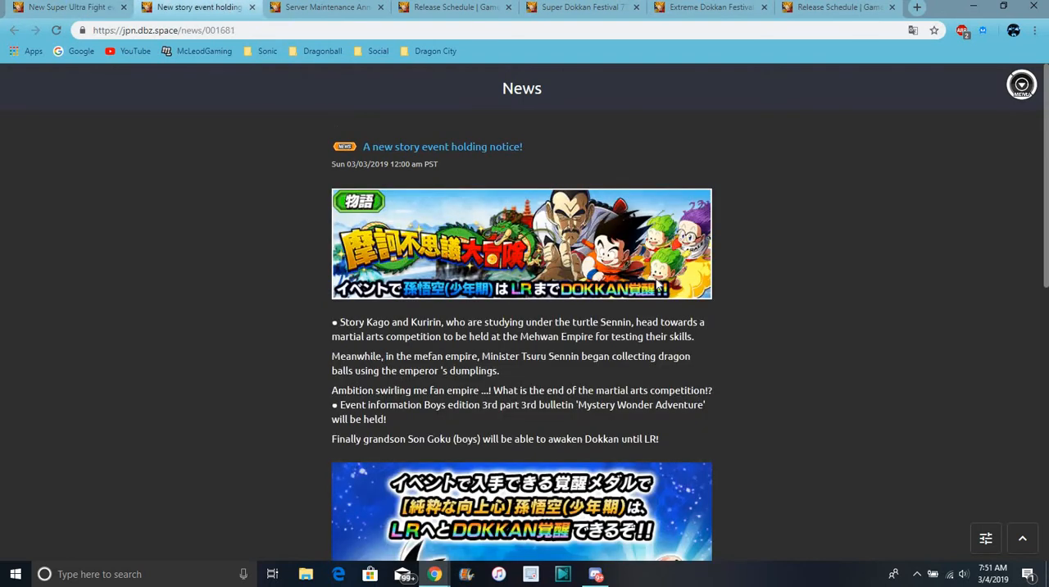
Step: Read down the story event notice, then switch to the Server Maintenance Announcement
scroll("down", 3)
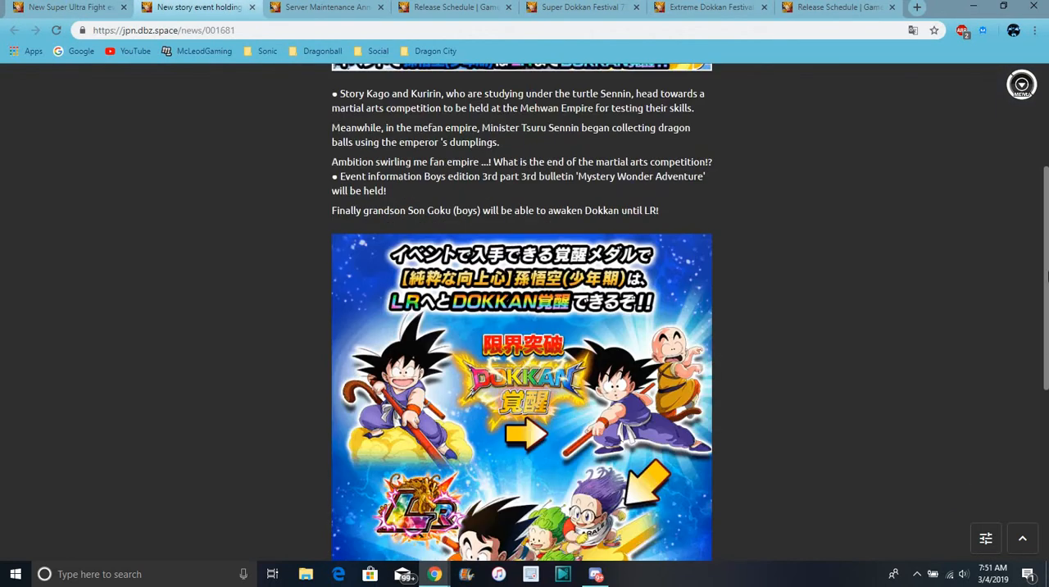
scroll("down", 3)
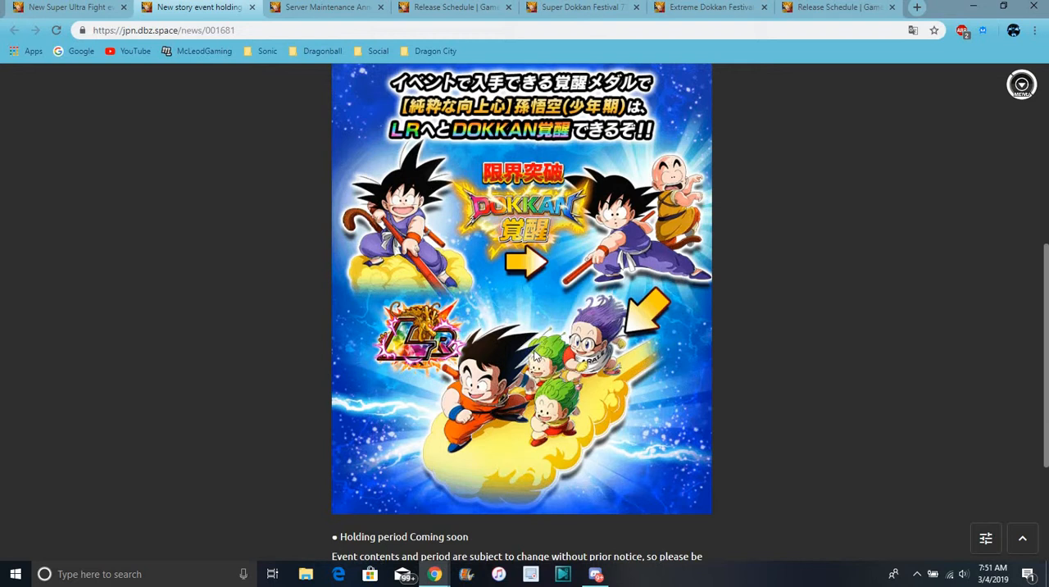
mouse_move(547, 467)
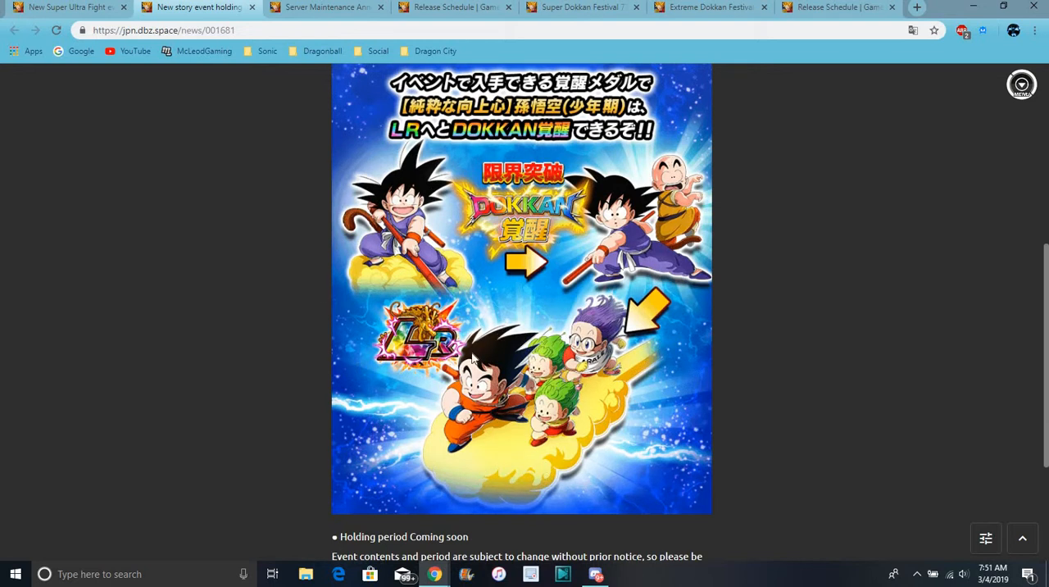
mouse_move(571, 308)
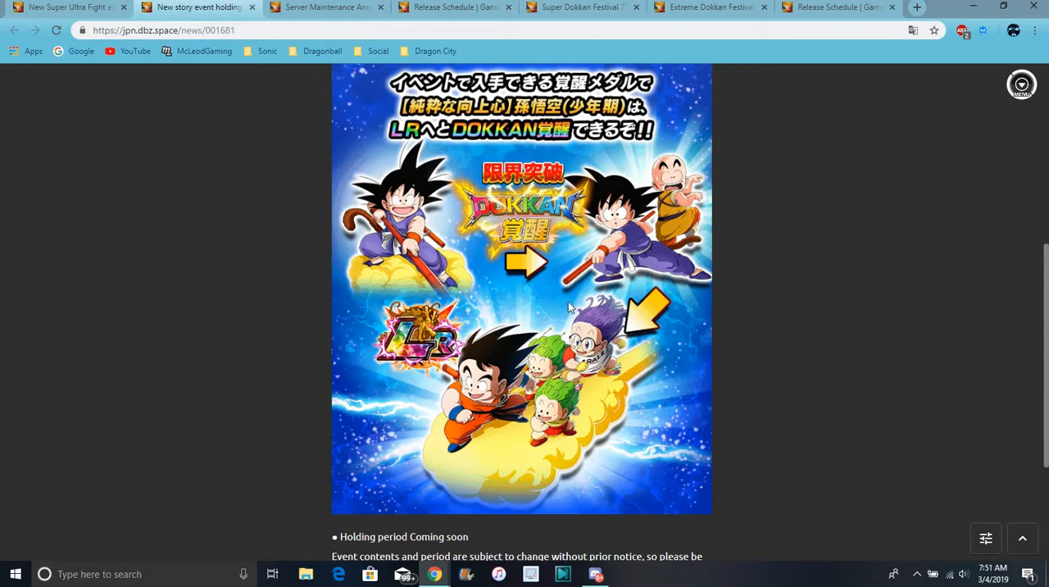
mouse_move(282, 170)
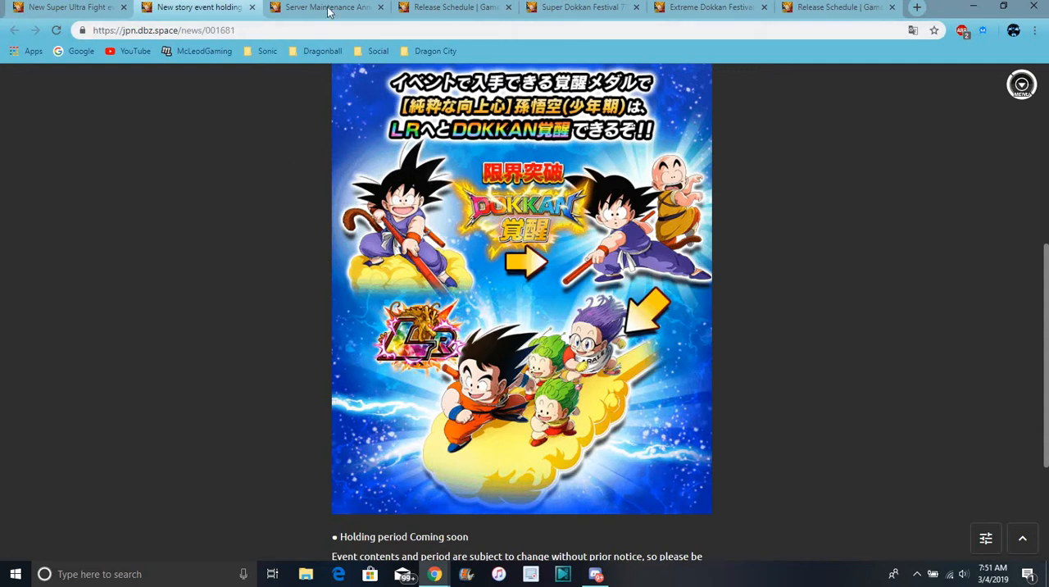
left_click(324, 7)
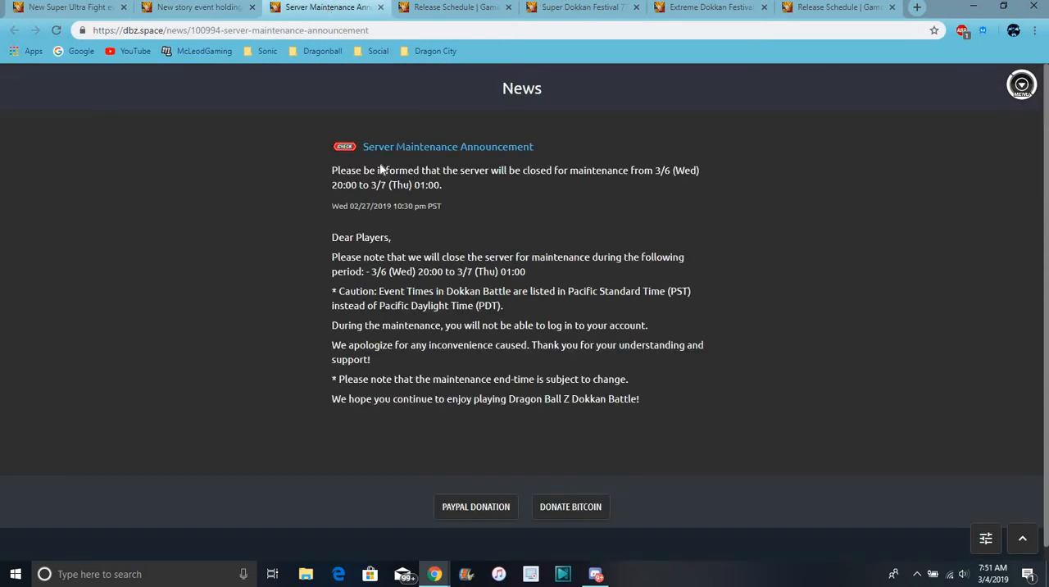
mouse_move(459, 282)
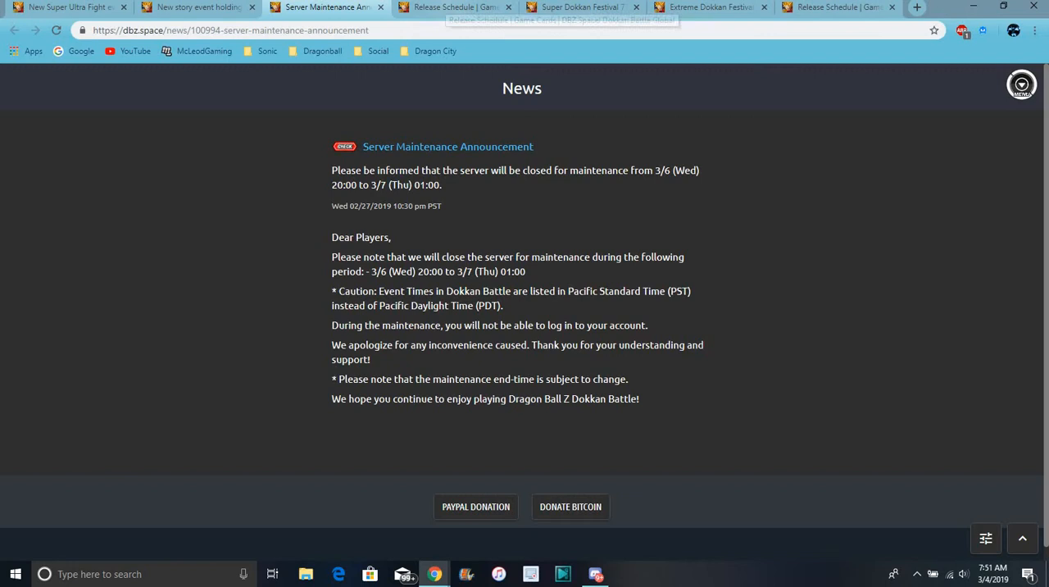
left_click(456, 7)
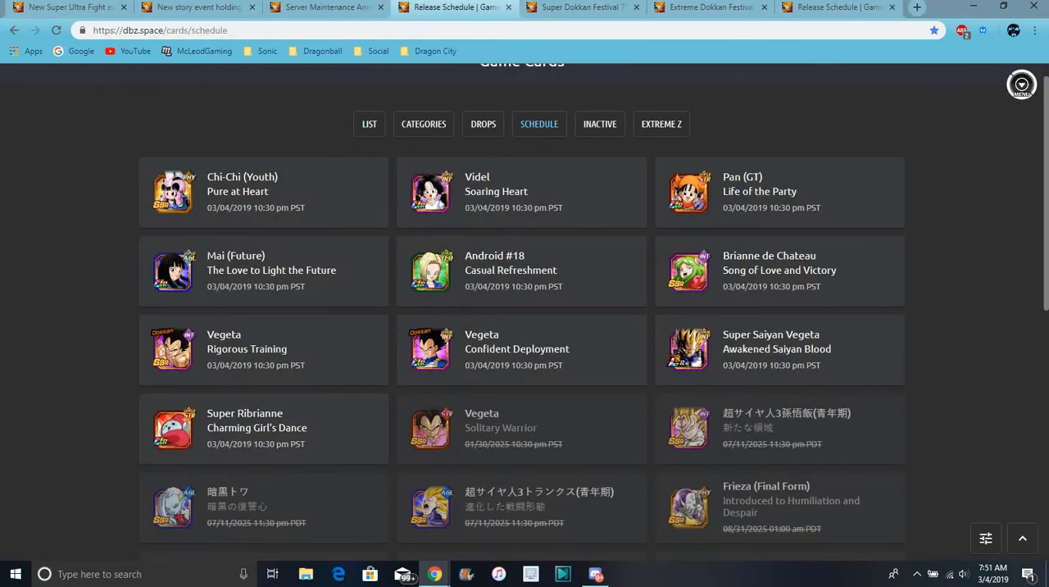
mouse_move(689, 371)
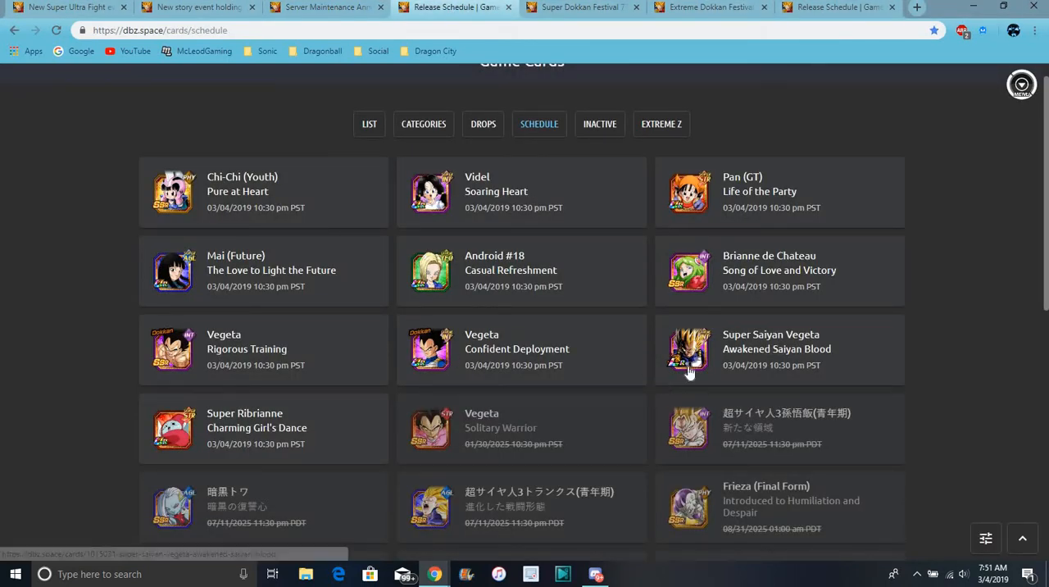
left_click(688, 349)
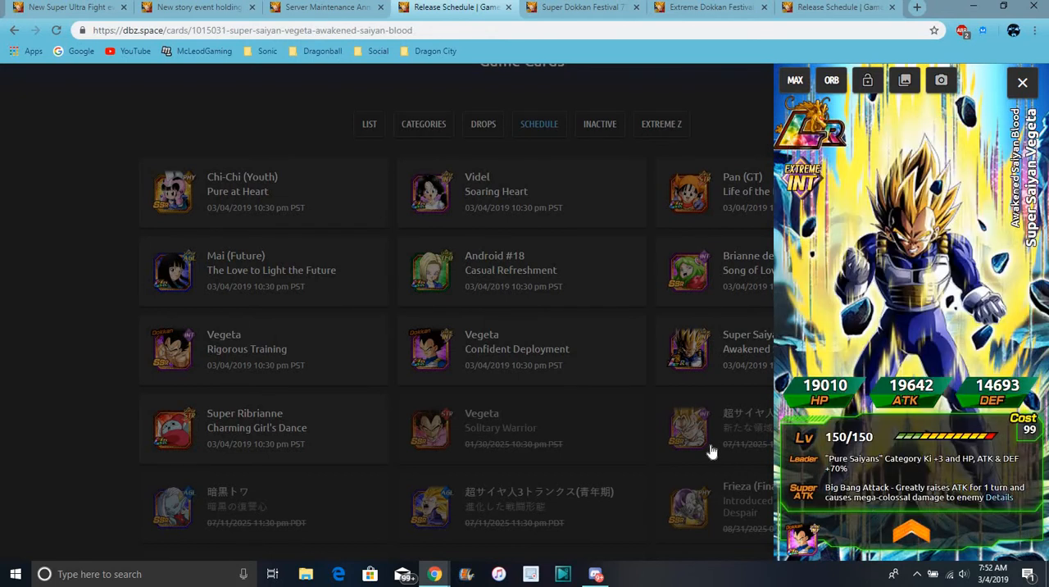
mouse_move(473, 364)
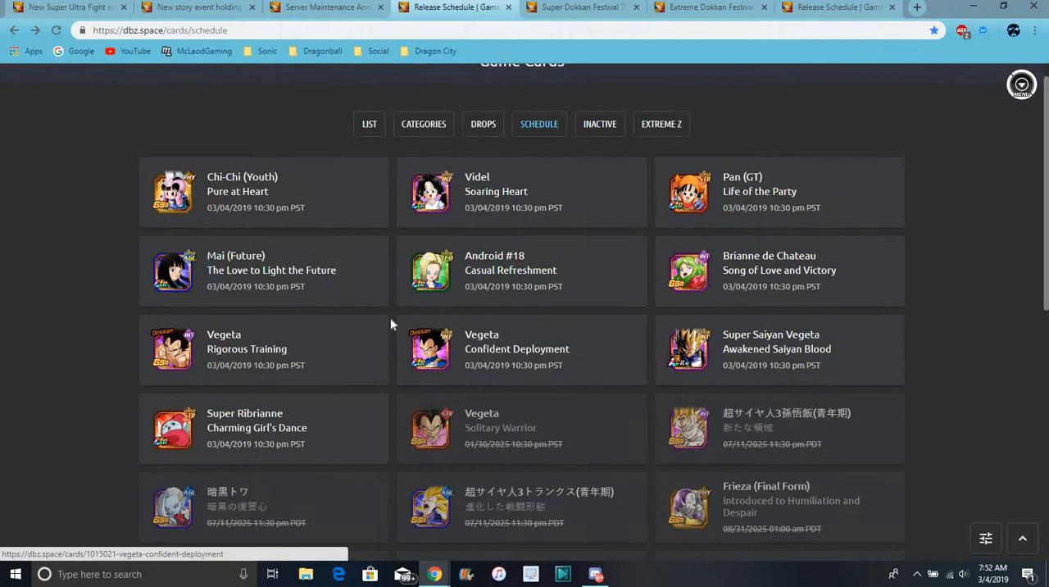
mouse_move(358, 195)
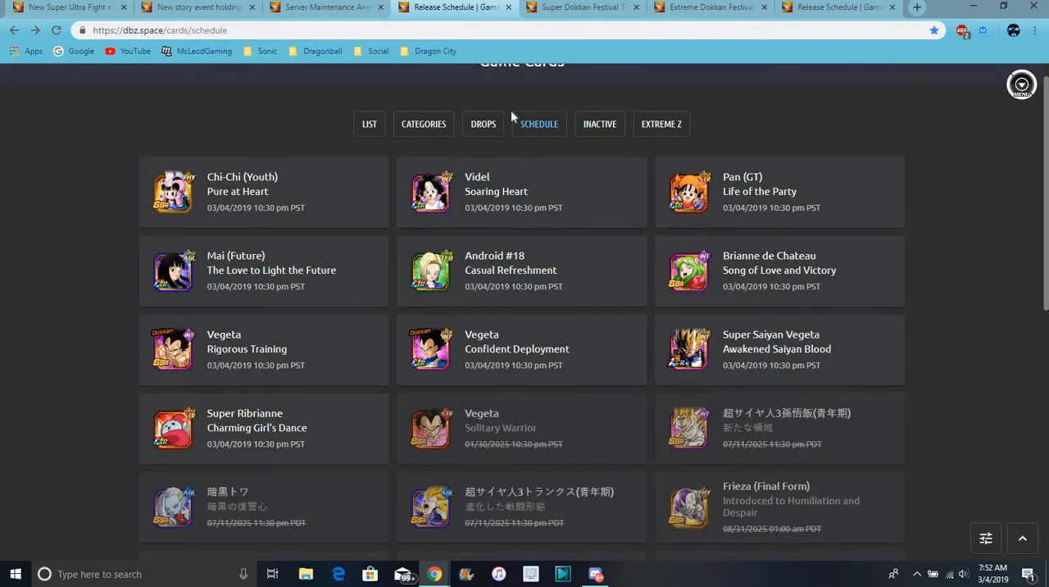
mouse_move(383, 249)
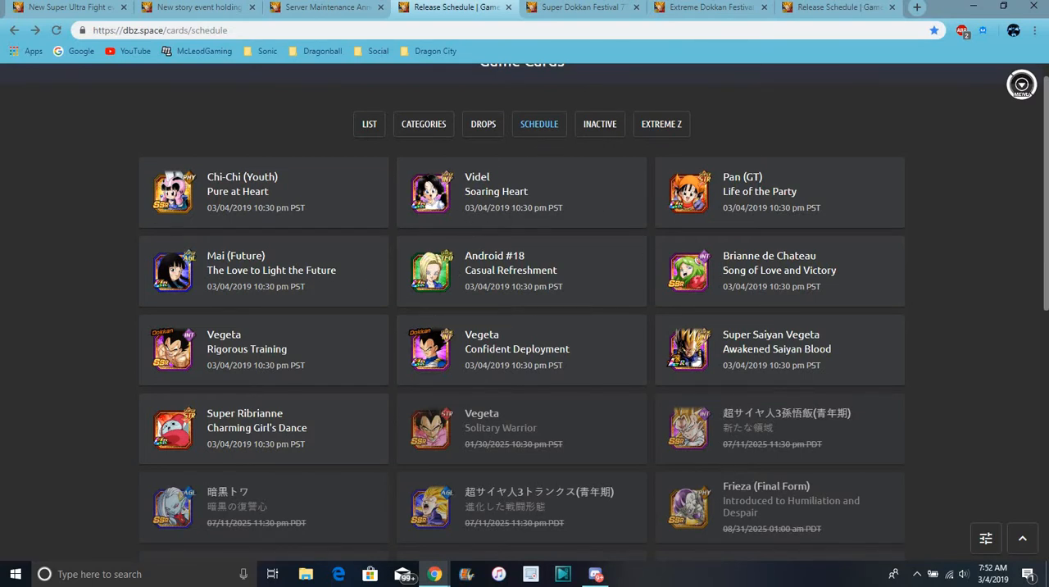
mouse_move(892, 136)
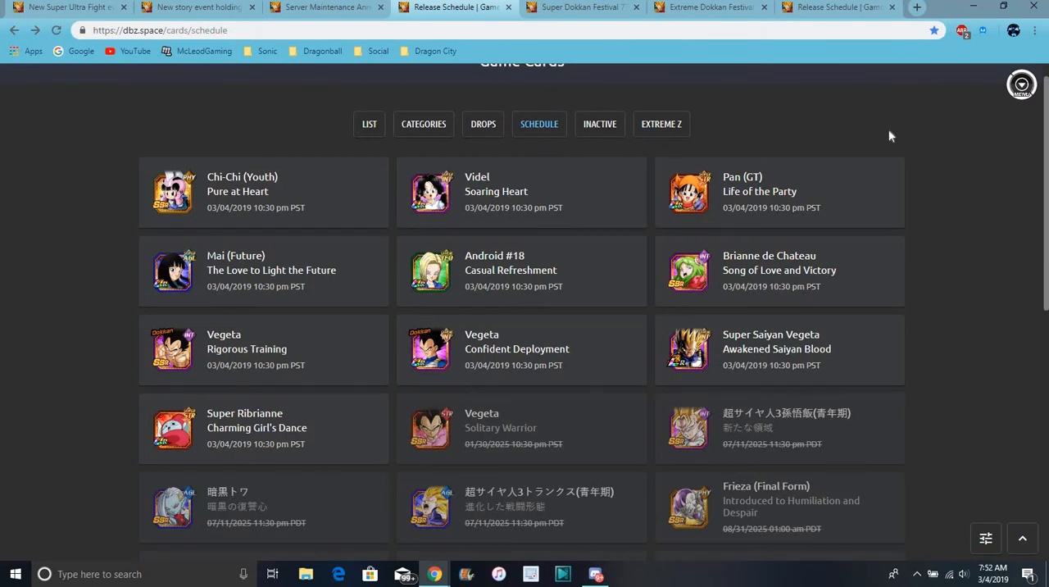
Step: View the Super Dokkan Festival 7772 banner, then the Extreme Dokkan Festival 7792 banner
left_click(582, 6)
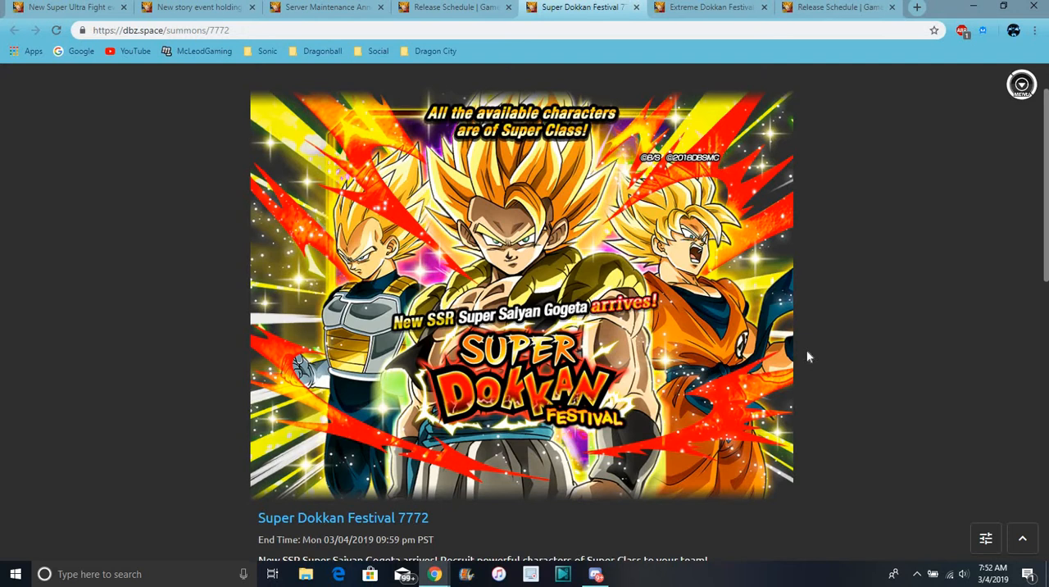
mouse_move(957, 173)
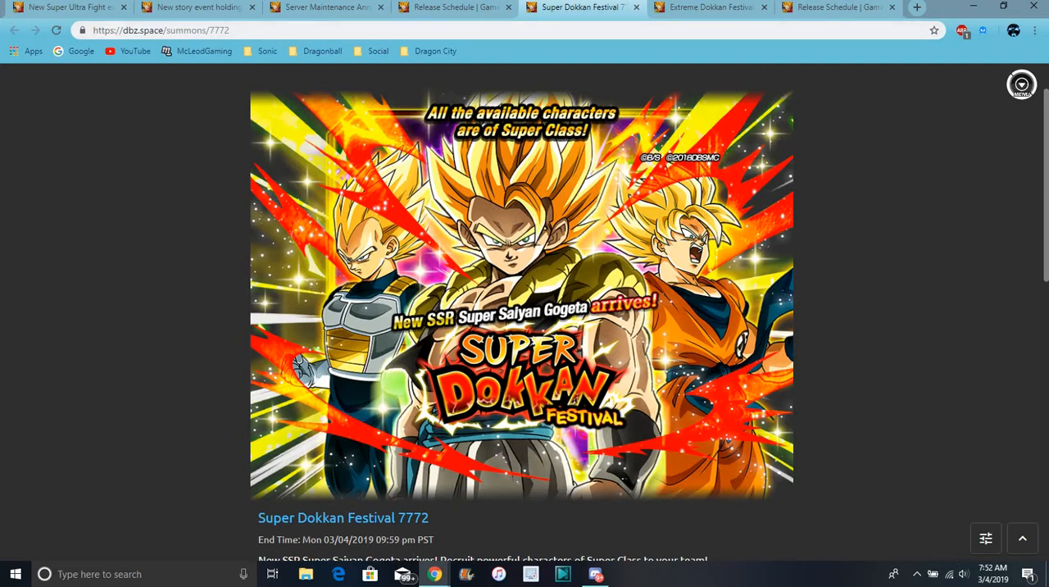
mouse_move(806, 103)
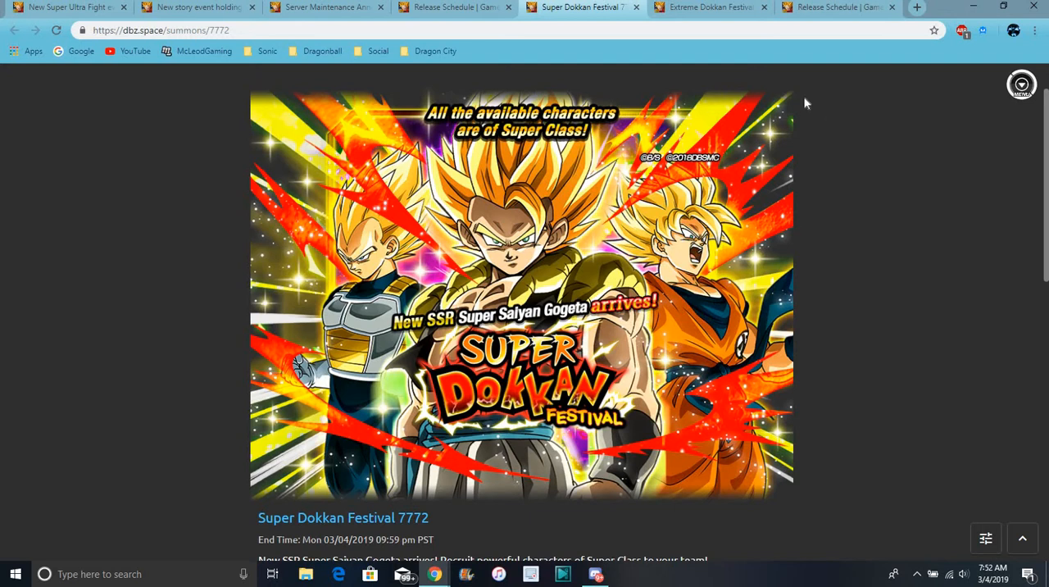
left_click(705, 7)
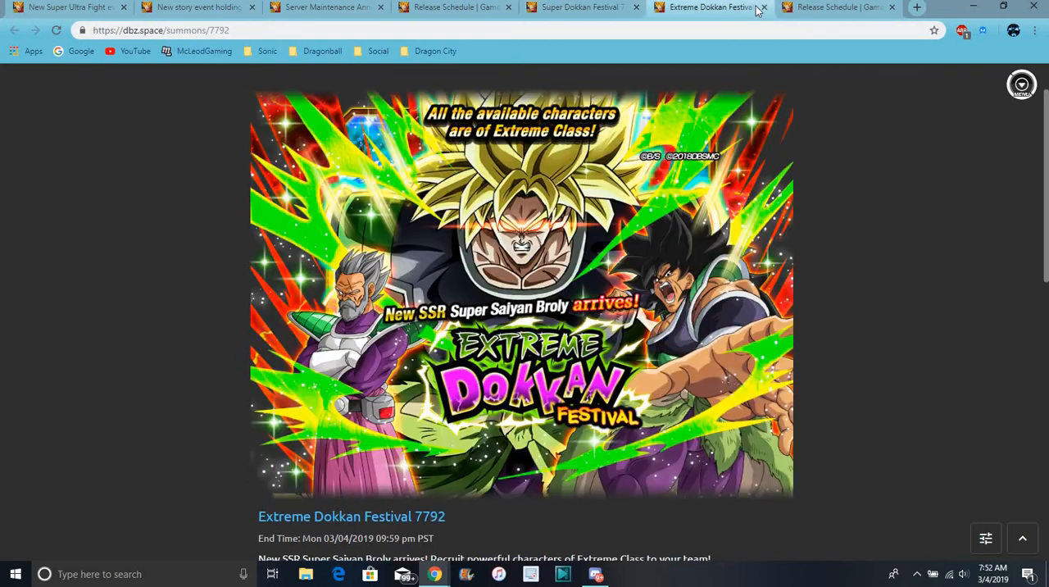
left_click(836, 7)
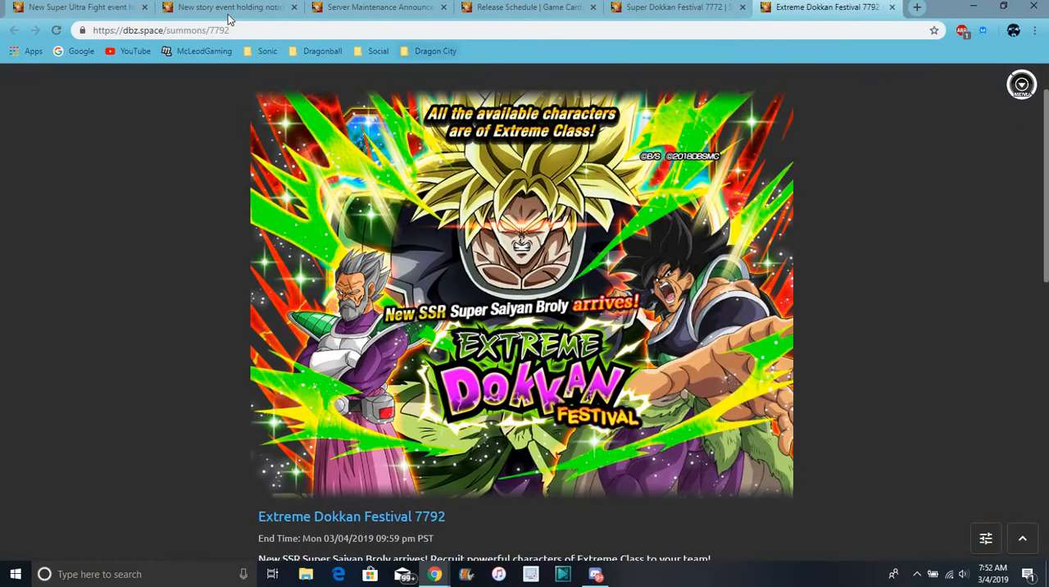
Step: Revisit the story event notice, maintenance announcement and card release schedule
left_click(79, 6)
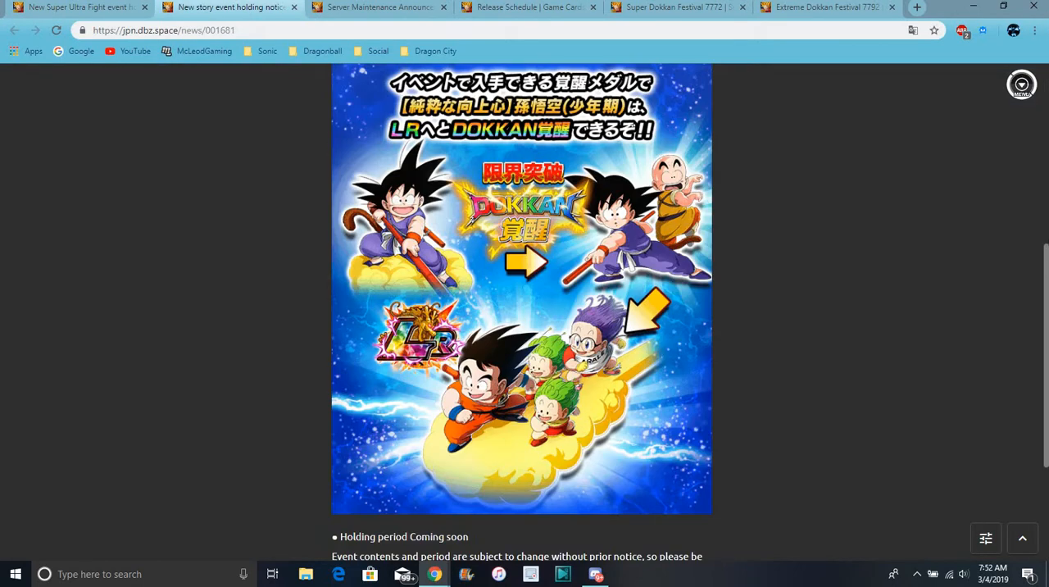
left_click(378, 6)
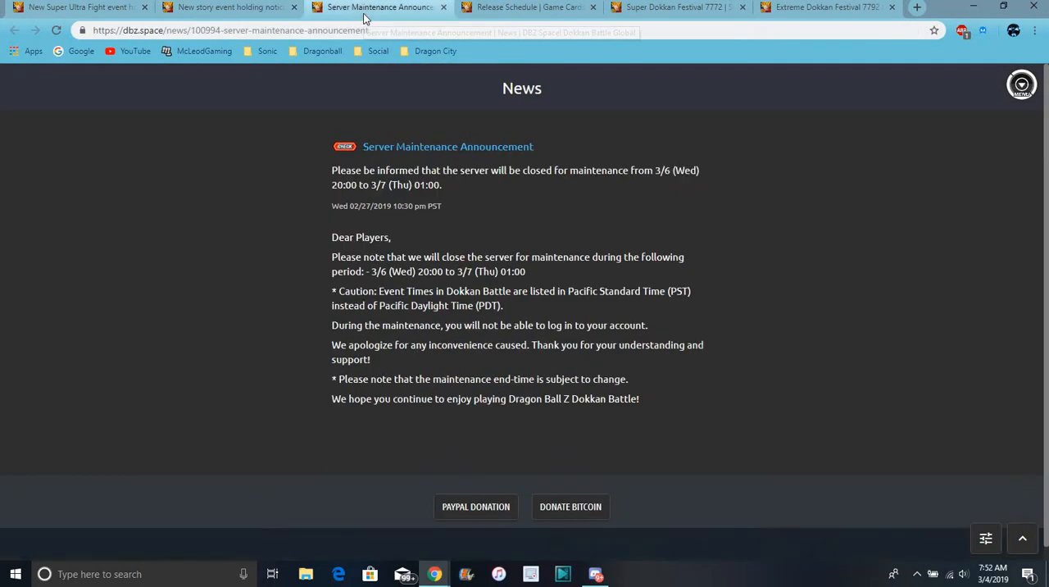
left_click(528, 7)
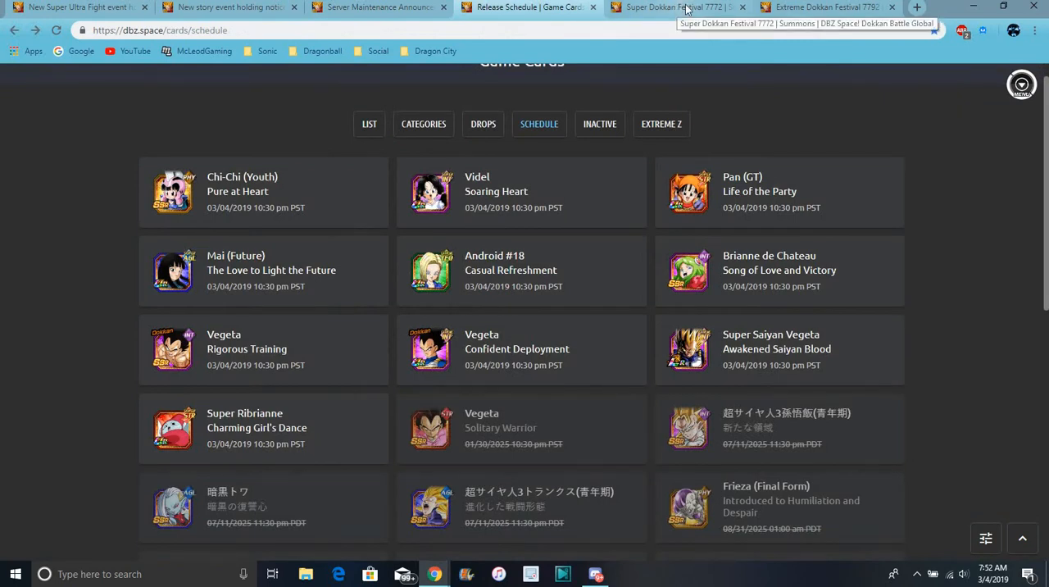
Step: Compare the Extreme 7792 and Super 7772 festival banners, ending on Extreme 7792
left_click(820, 6)
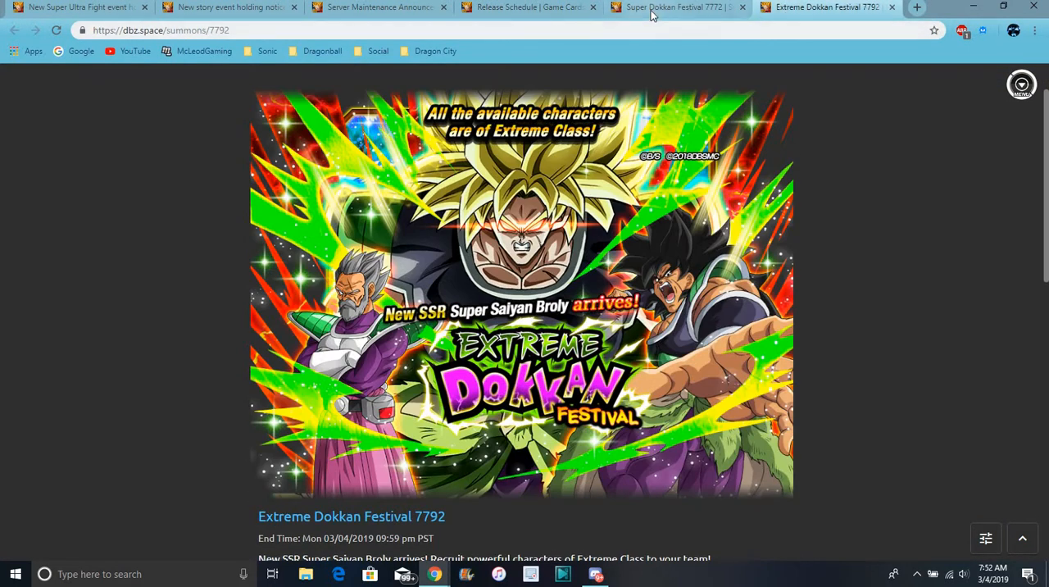
left_click(672, 7)
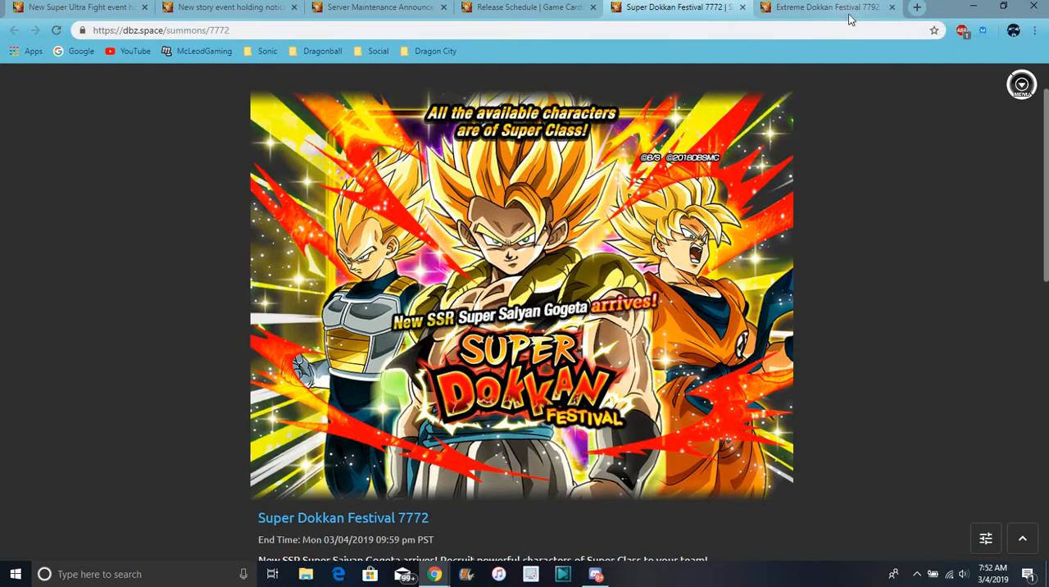
left_click(828, 7)
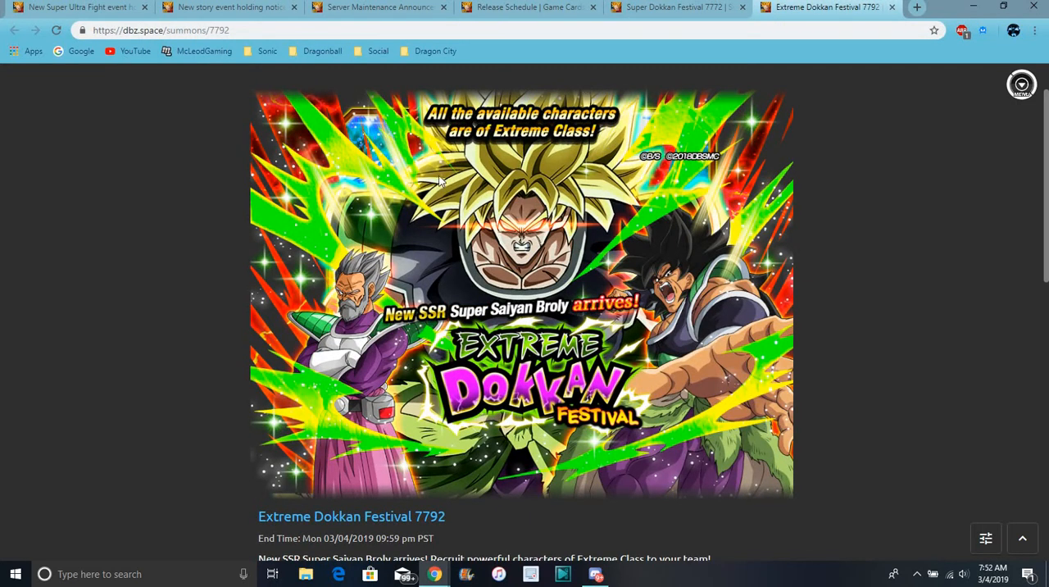
mouse_move(662, 187)
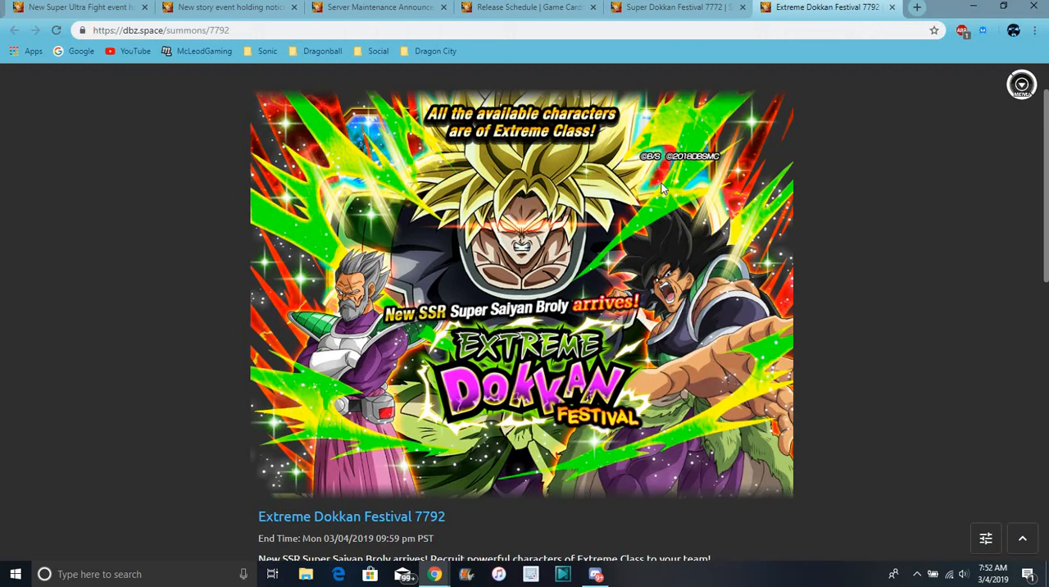
mouse_move(669, 190)
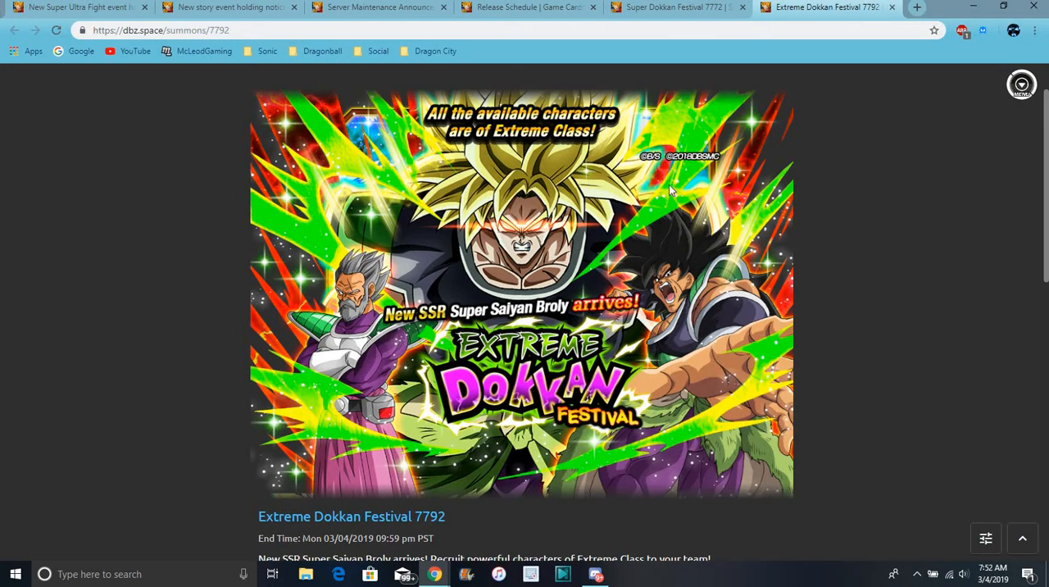
mouse_move(697, 130)
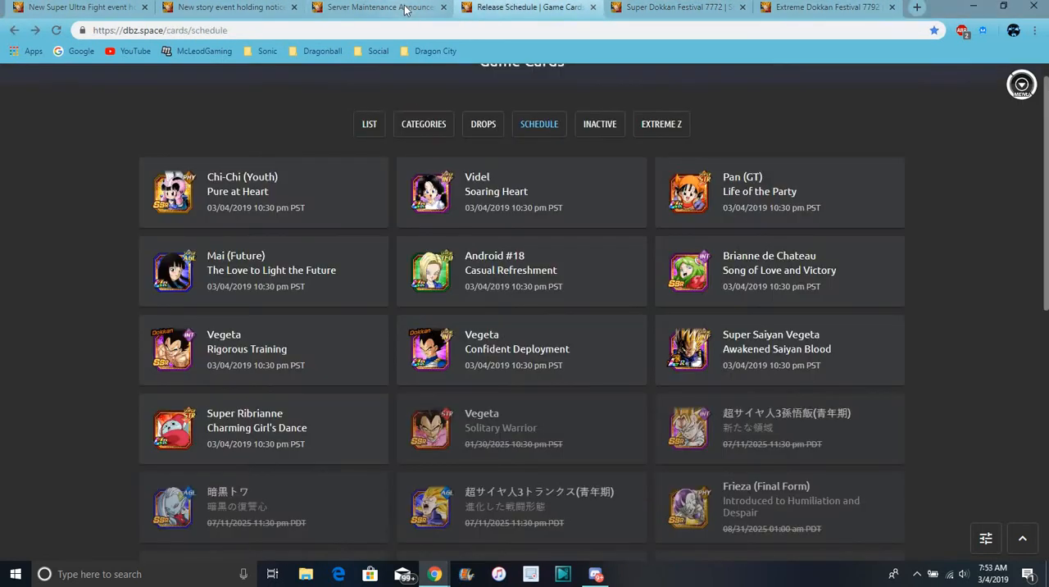
Step: Flip between the story notice and release schedule, ending on the ultra fierce battle event preview
left_click(228, 7)
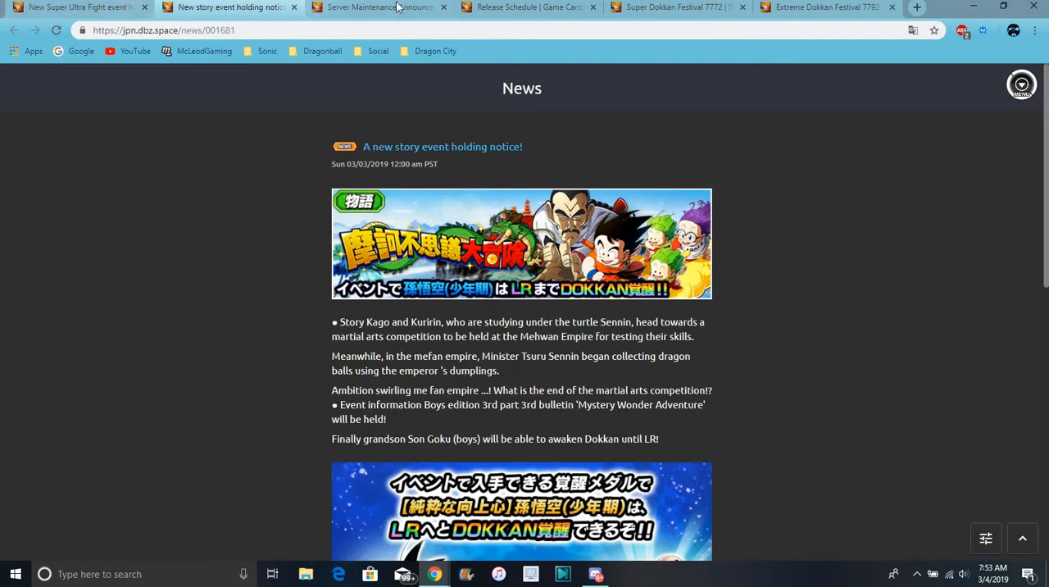
left_click(528, 6)
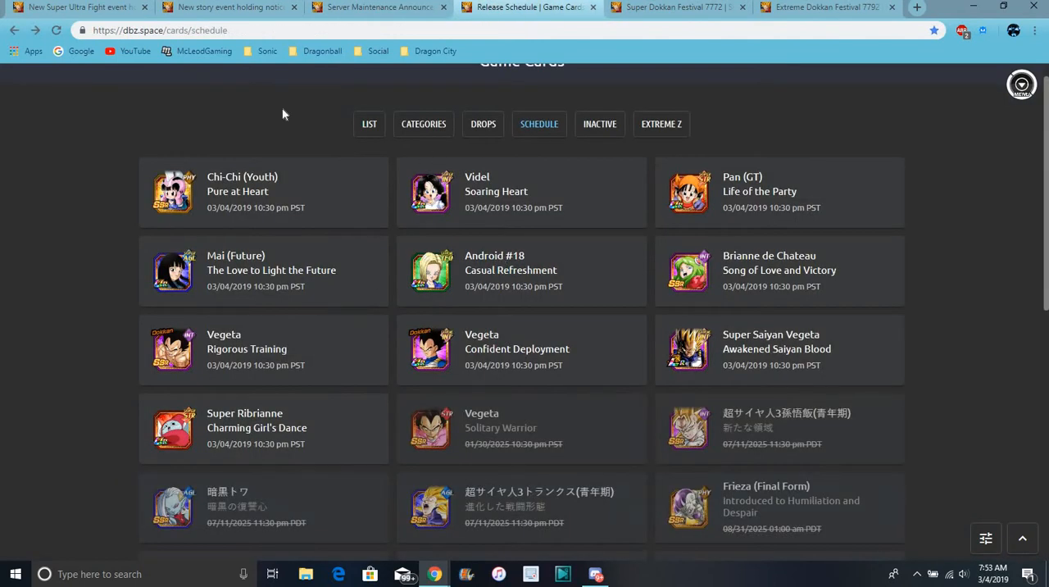
mouse_move(79, 7)
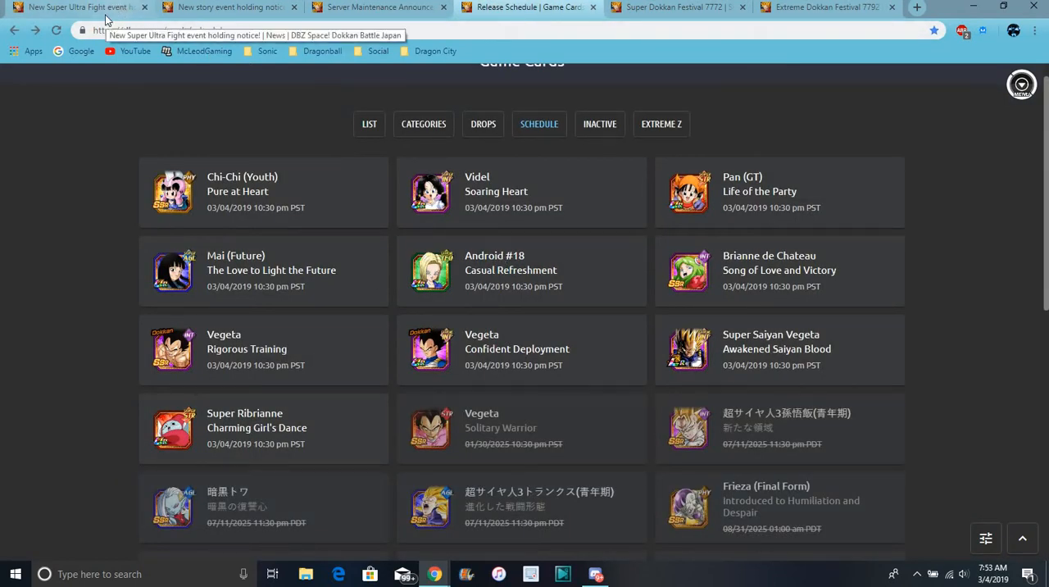
left_click(79, 7)
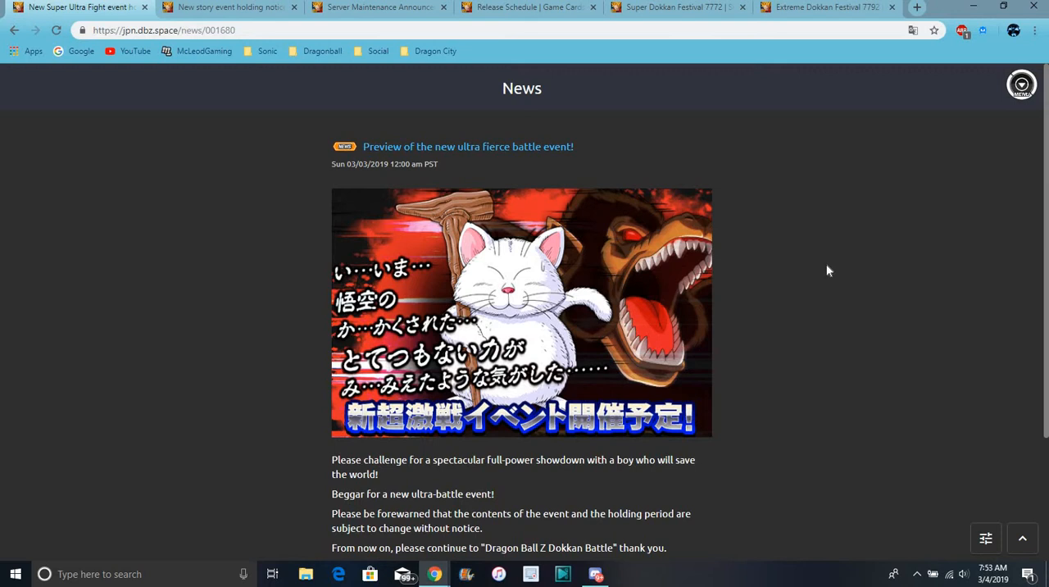